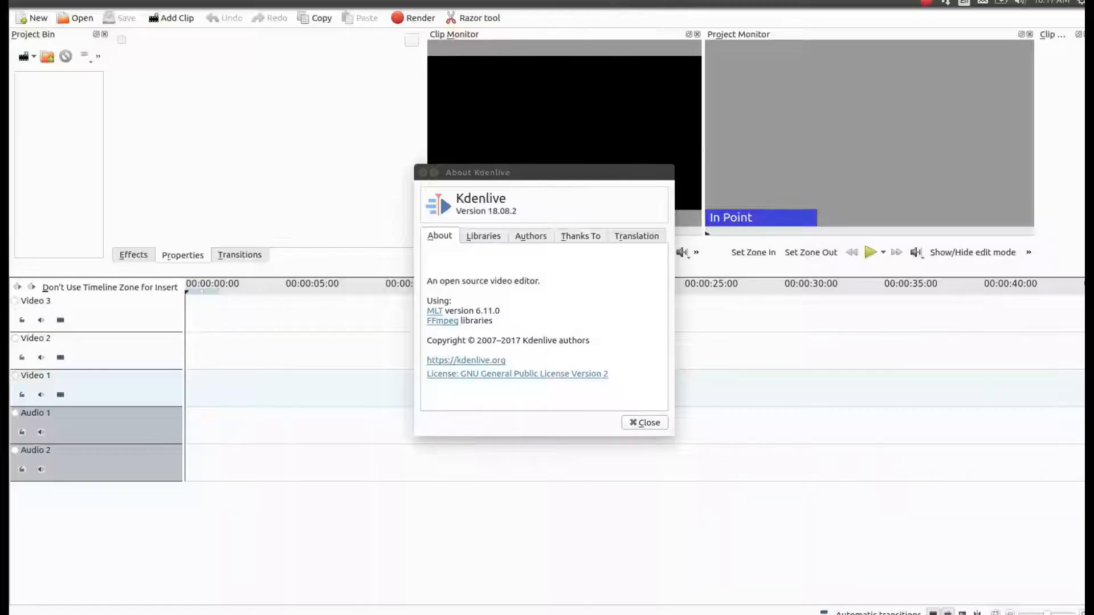
# - Close the About Kdenlive dialog to return to the empty project
pyautogui.click(643, 421)
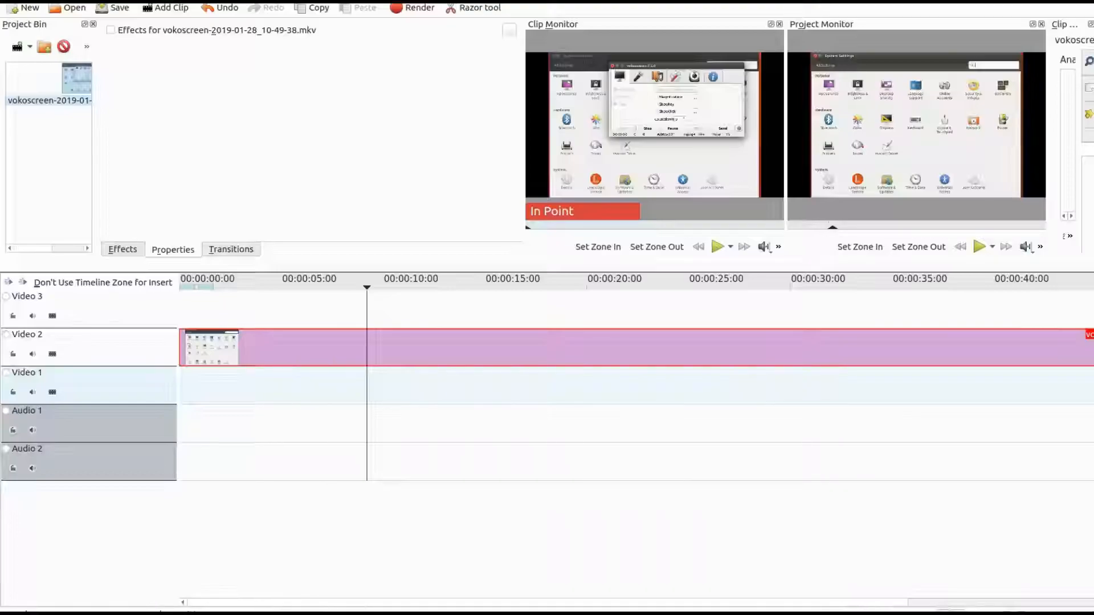
# - Search 'she' in the effects list to find the Rotate and Shear effect
pyautogui.write('she')
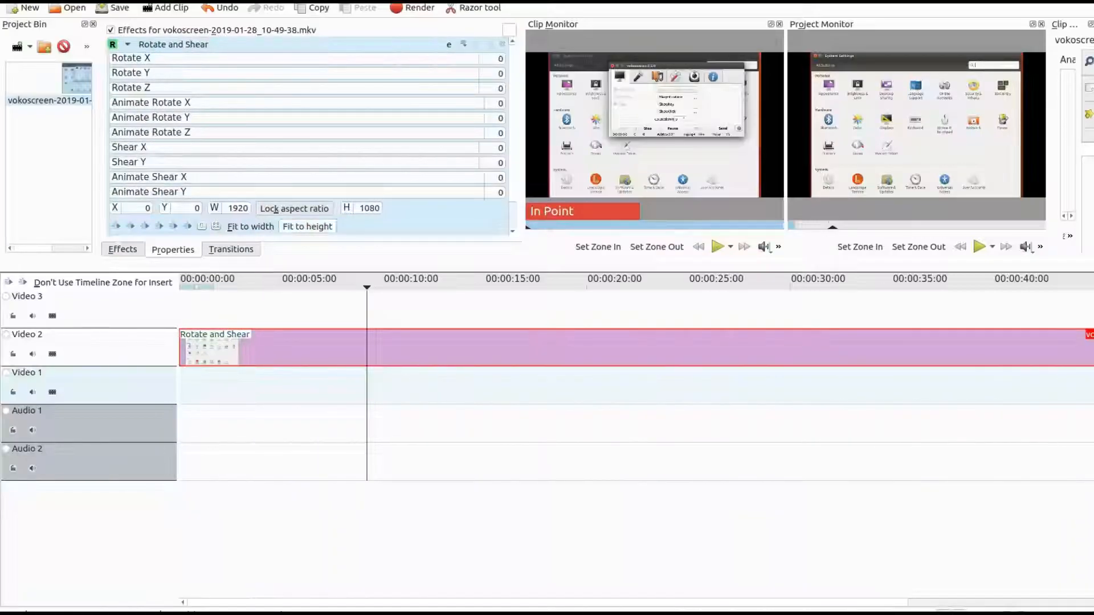
pyautogui.moveTo(250, 226)
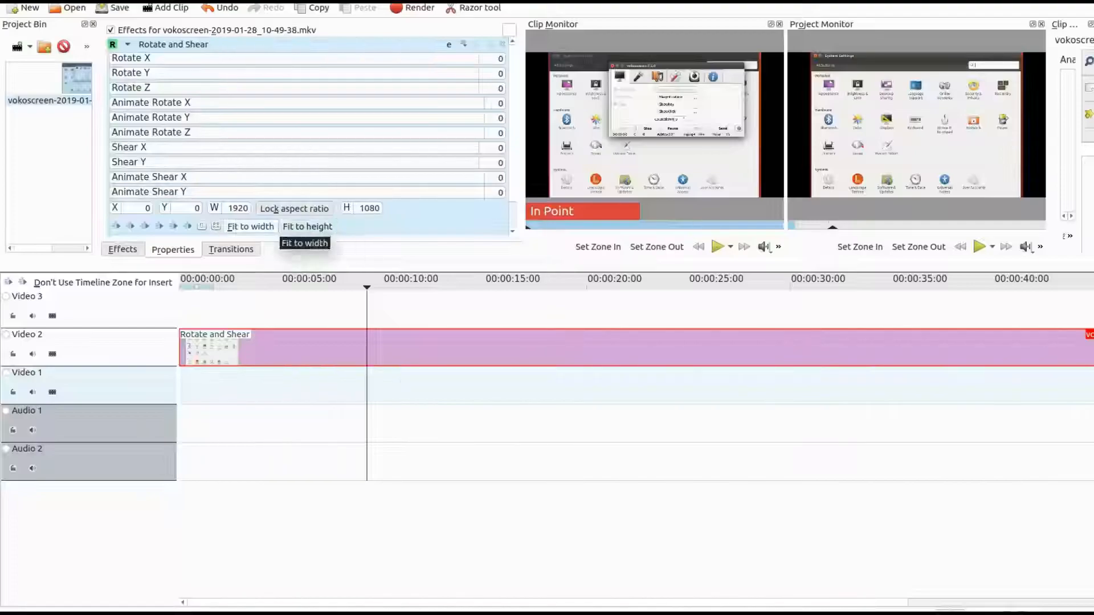